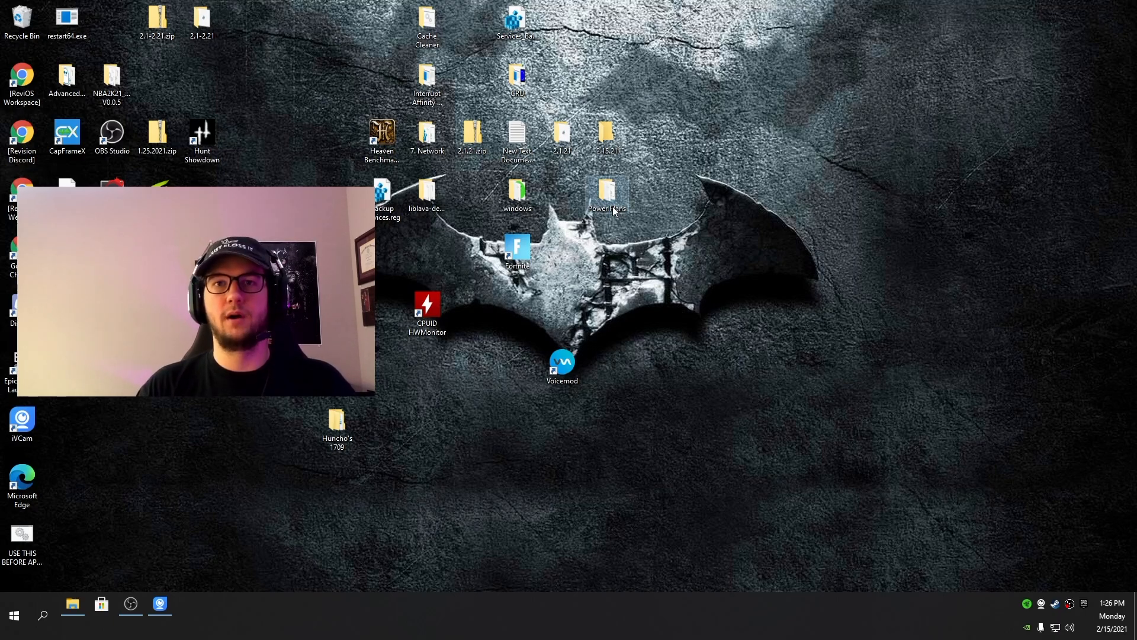
Step: Import the custom power plans by running Powerplan.bat from the desktop Power Plans folder
double_click(605, 187)
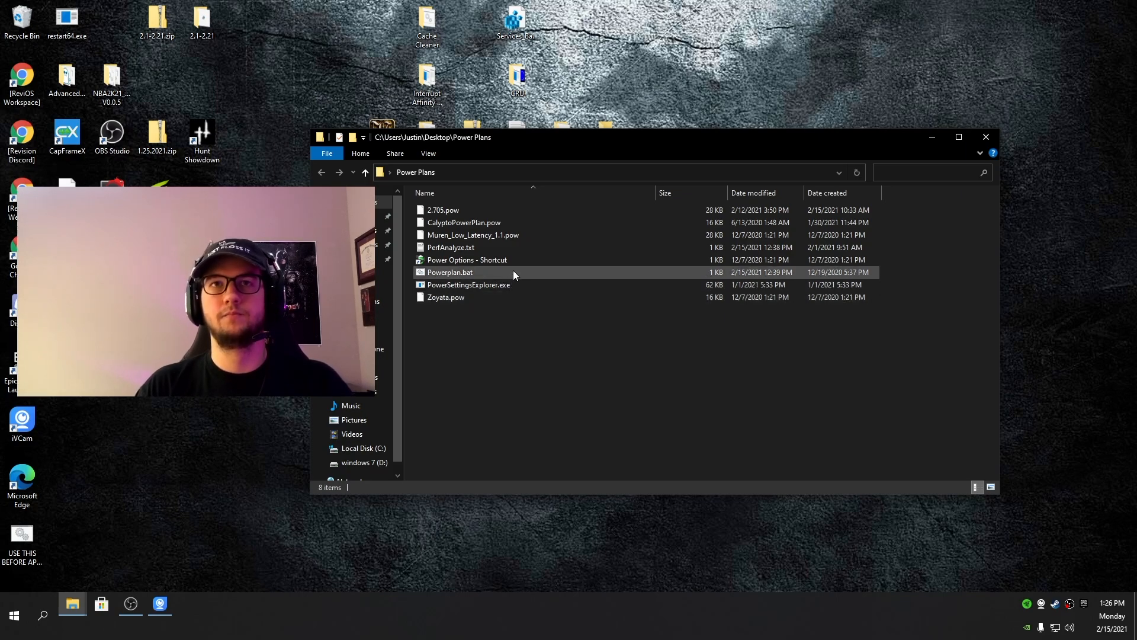
double_click(450, 273)
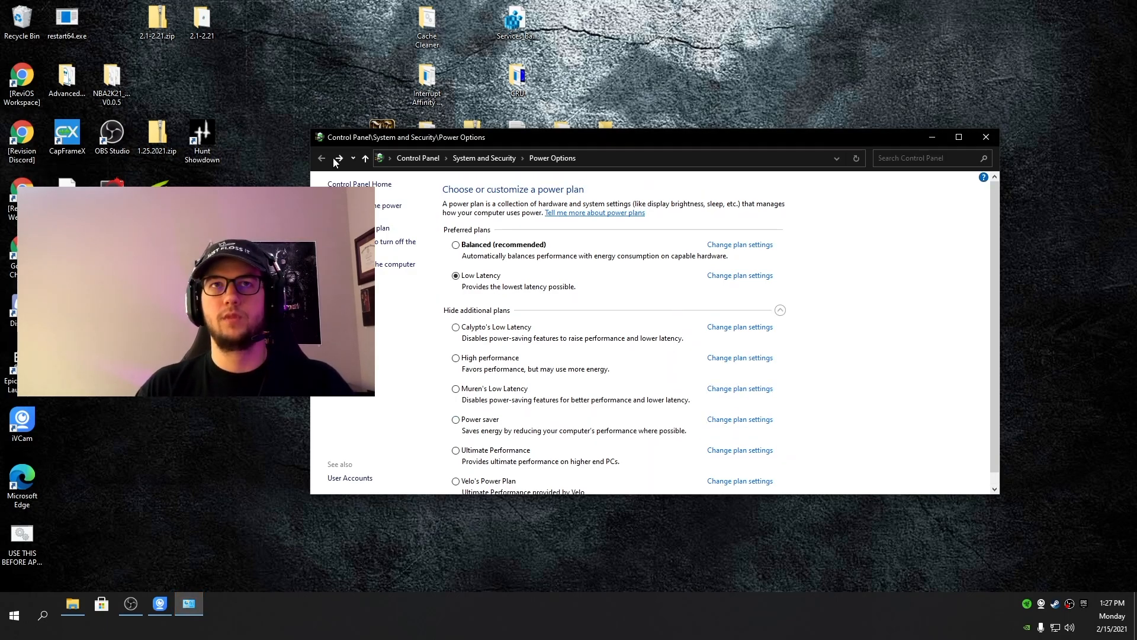
Step: Review the plan list in Power Options and return to the Power Plans folder
click(739, 389)
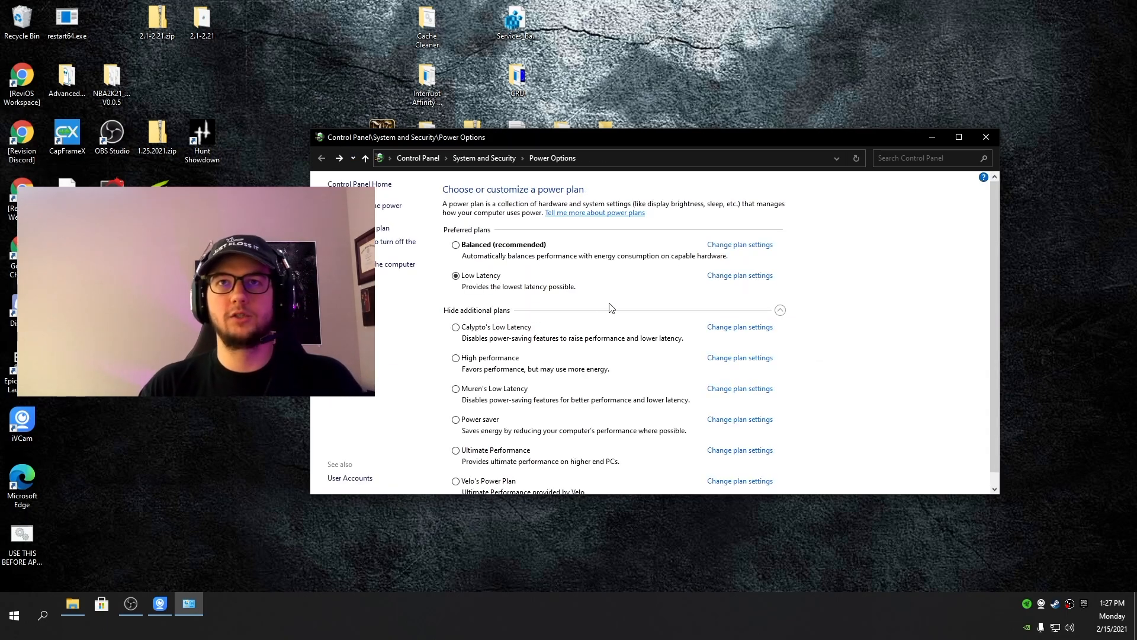
mouse_move(720, 285)
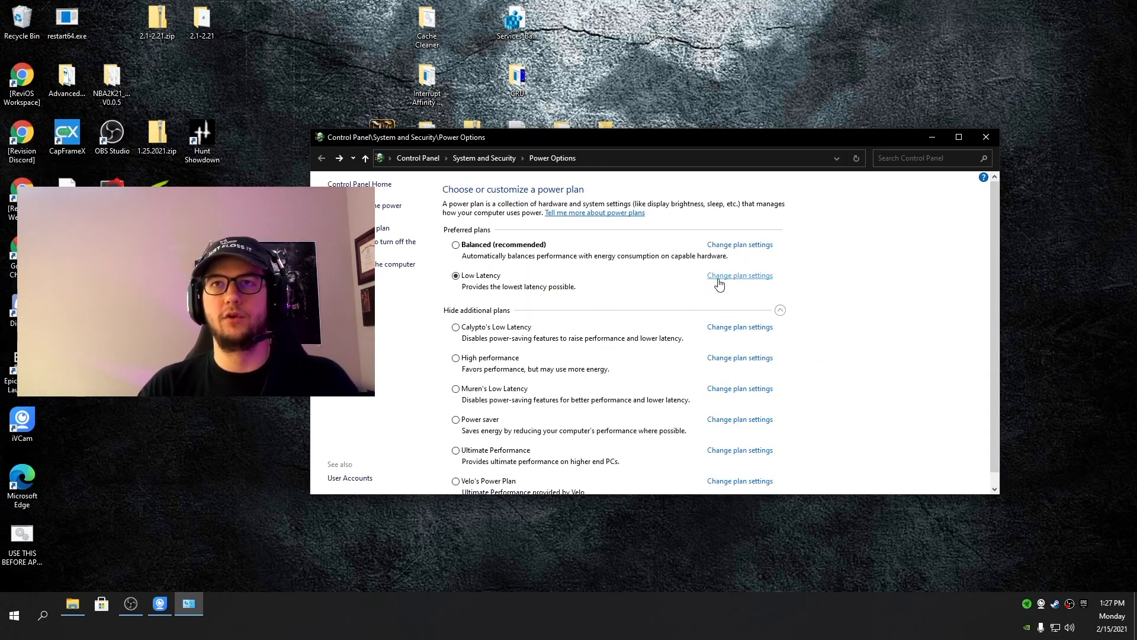
click(739, 275)
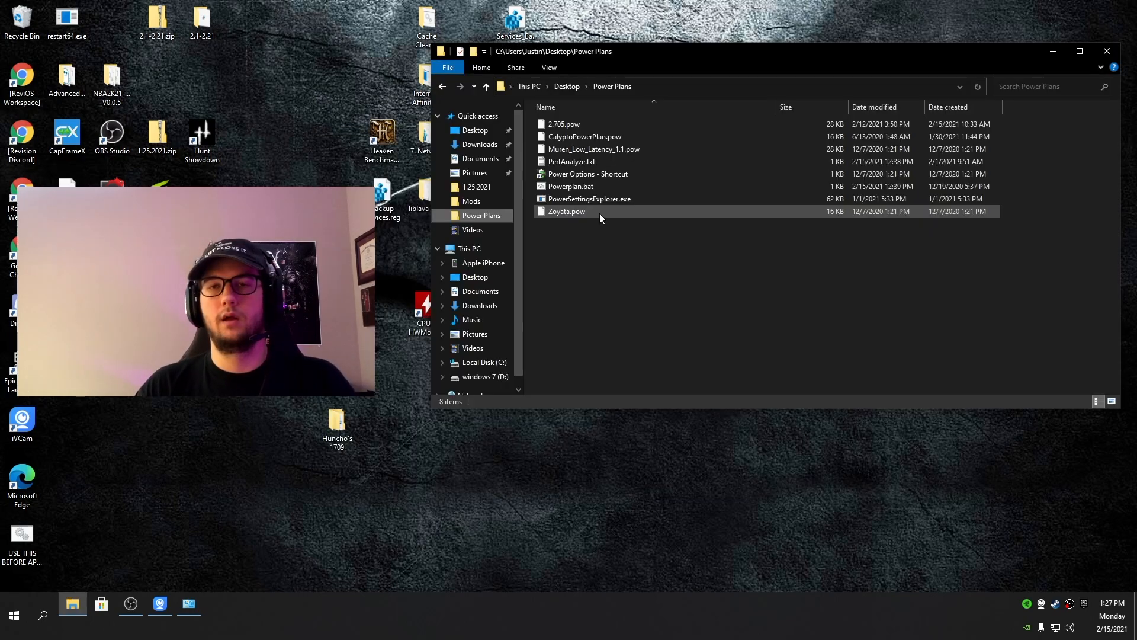
Step: Launch PowerSettingsExplorer and locate the processor idle-state setting showing Low Latency as Disable idle
double_click(590, 199)
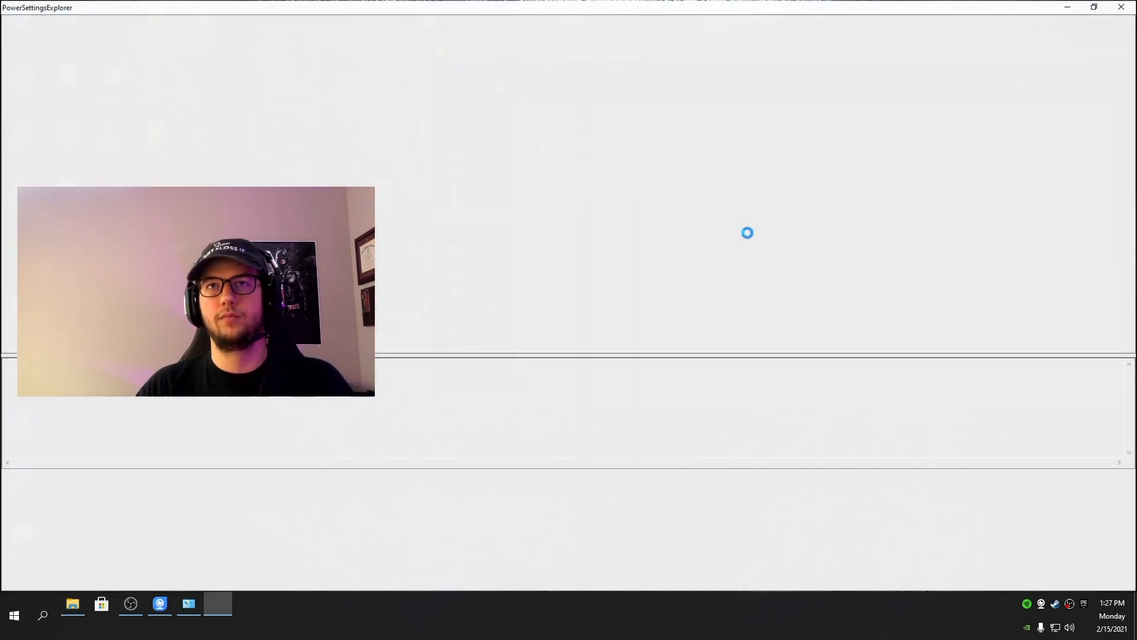
click(218, 603)
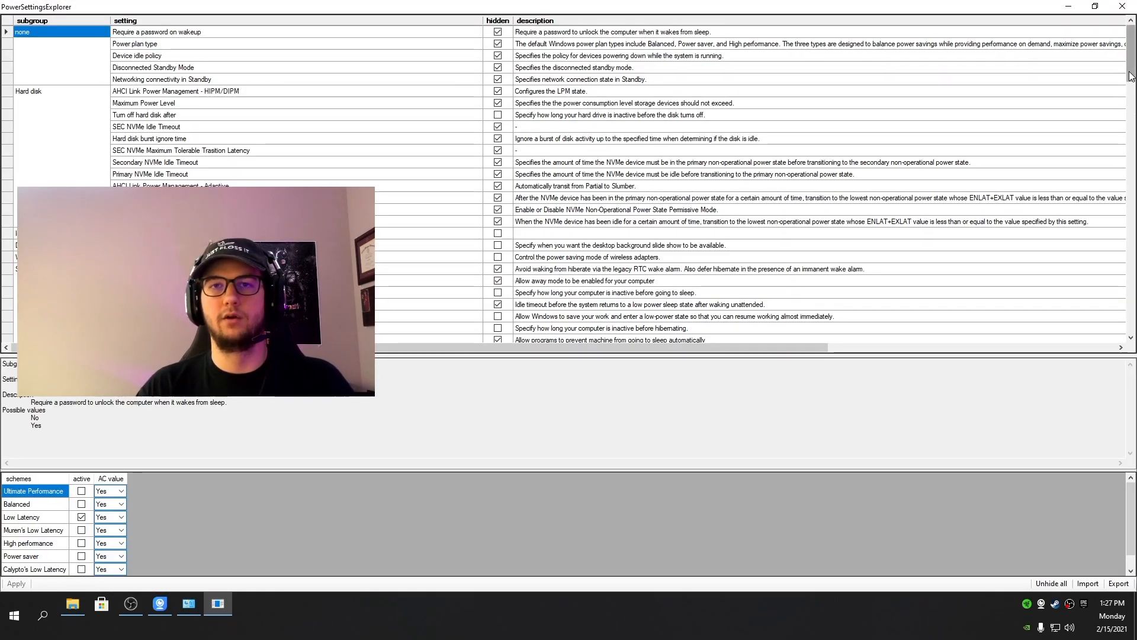
scroll(down, 3)
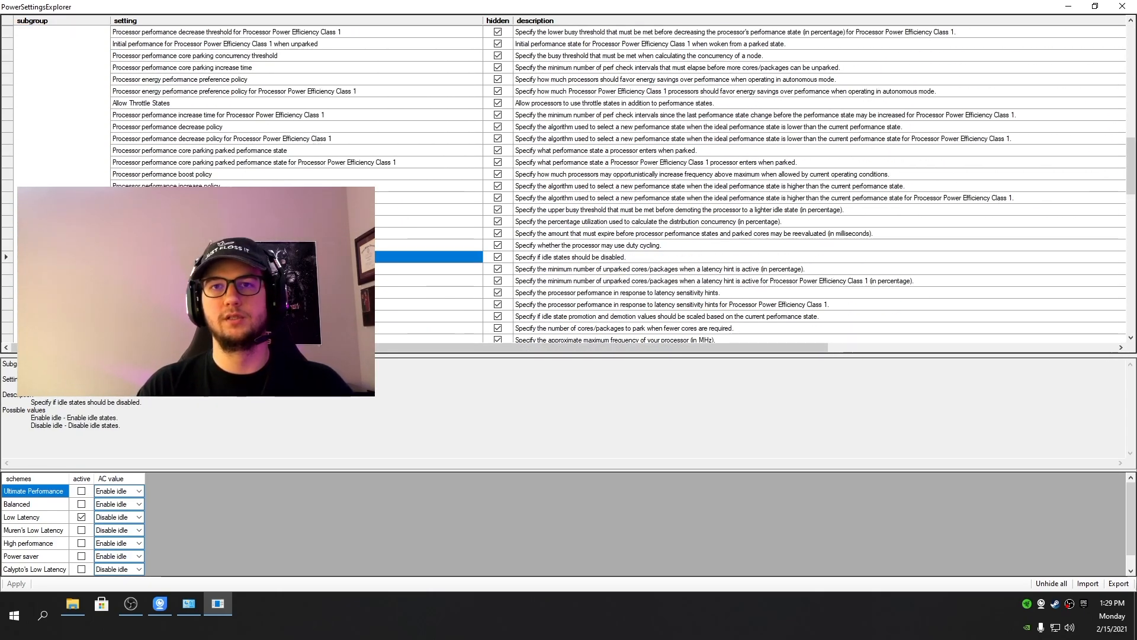
mouse_move(218, 477)
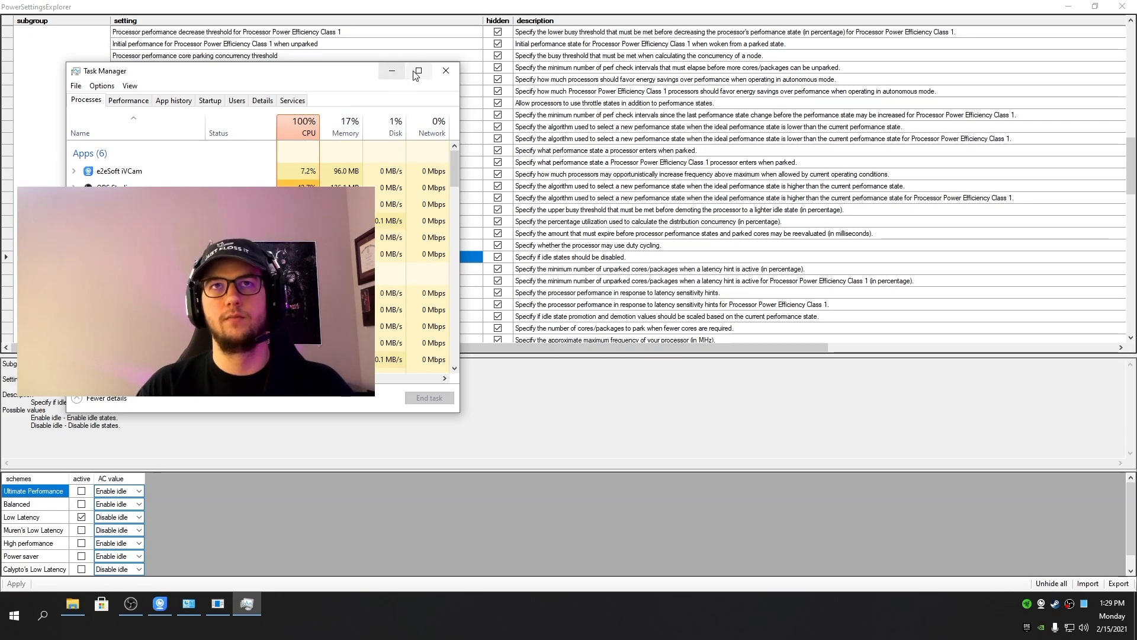
Step: Check CPU usage at 100% in Task Manager's enlarged process view
click(446, 72)
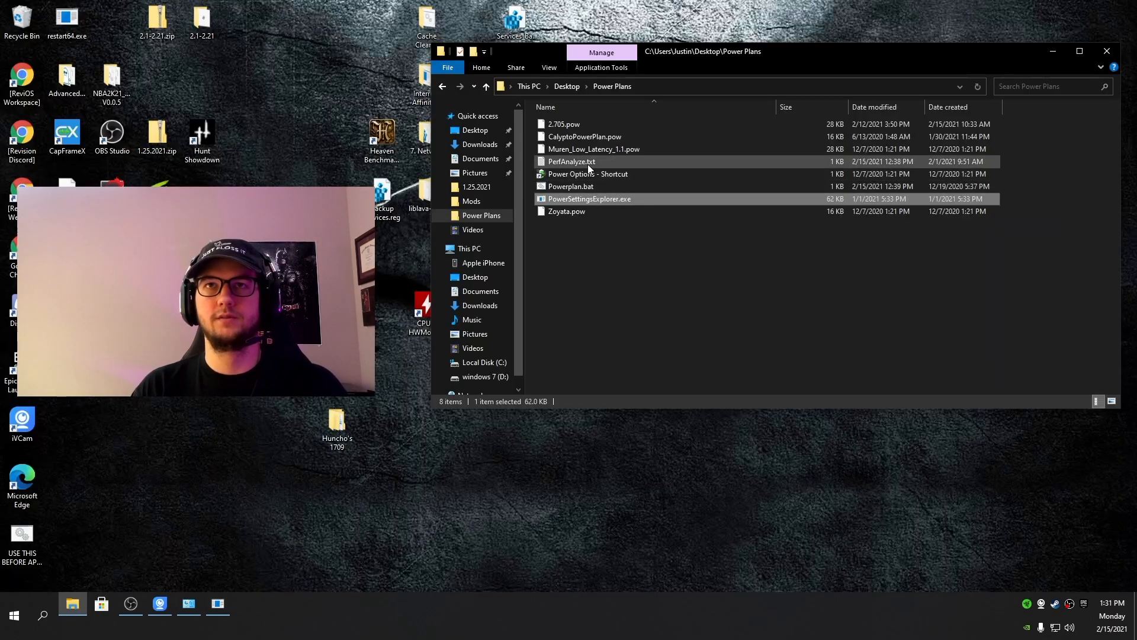
Step: Download adksetup.exe from the Windows ADK page in the PerfAnalyze notes and run it
double_click(572, 161)
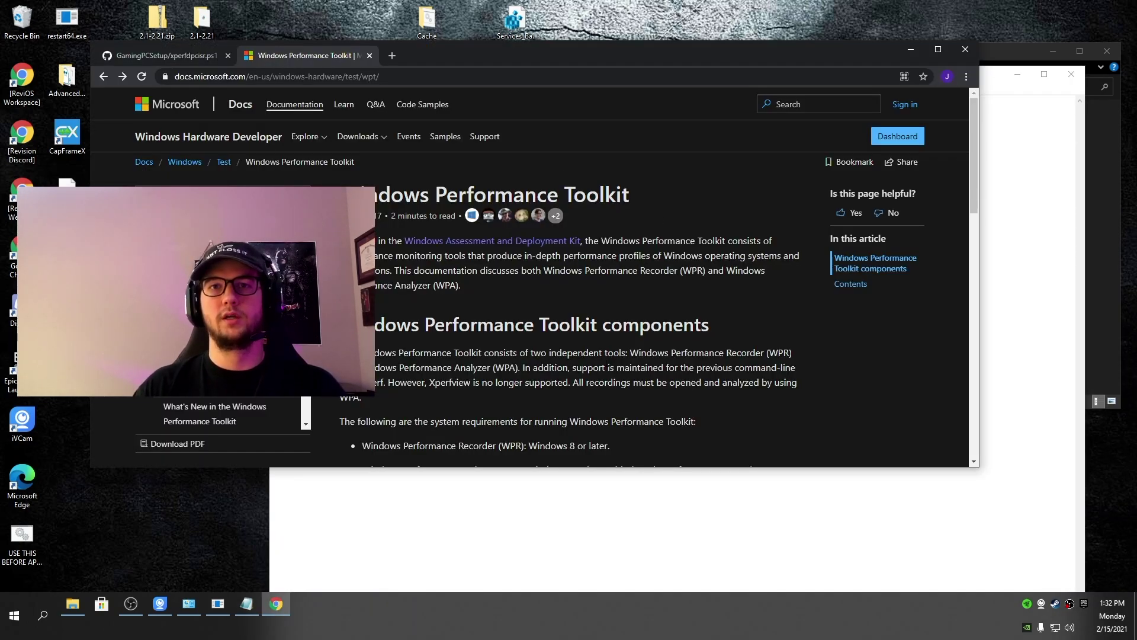
click(483, 241)
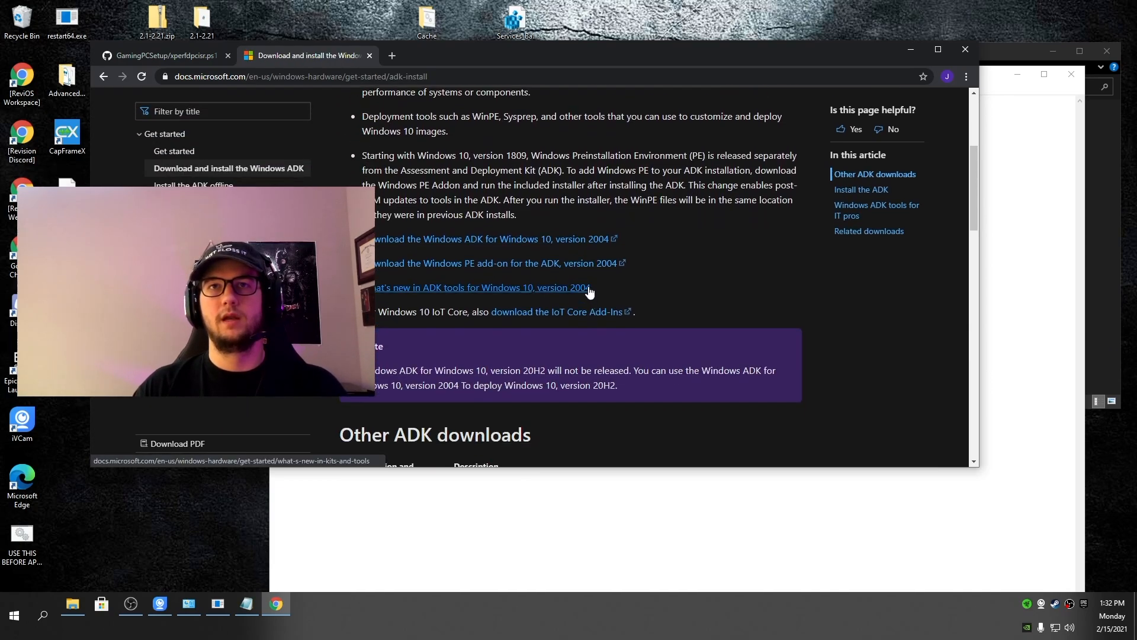
scroll(down, 3)
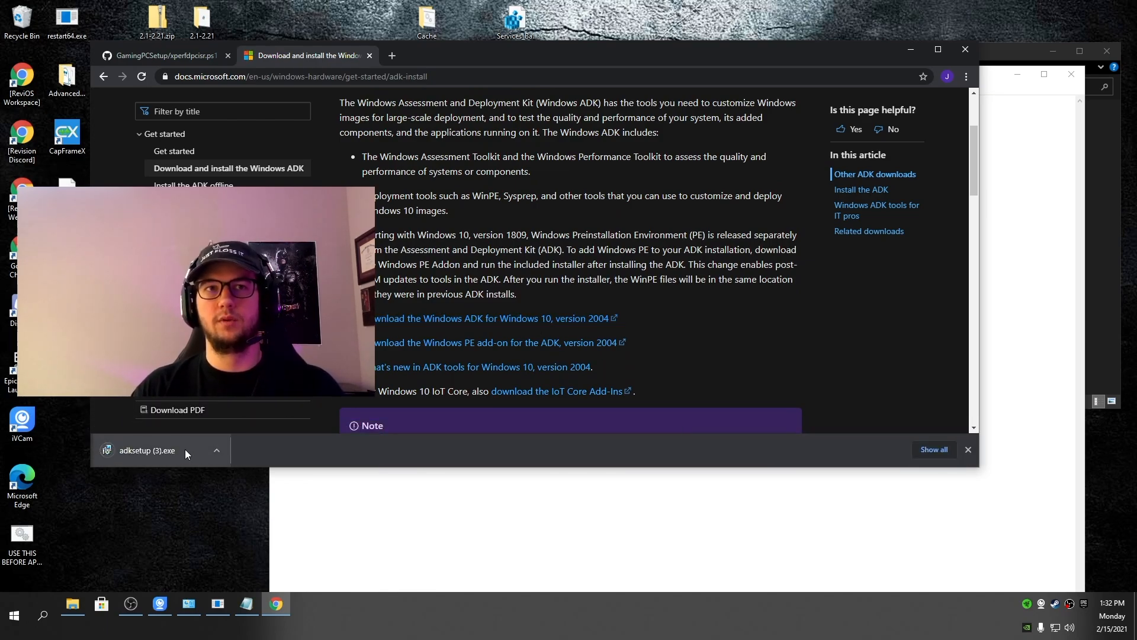
click(148, 450)
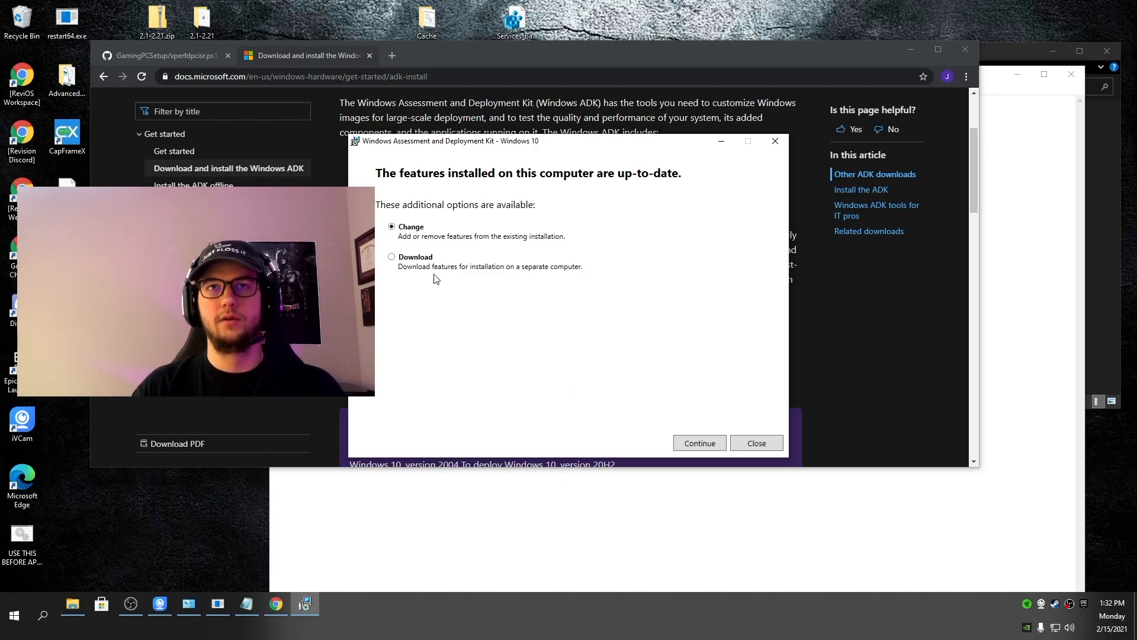
Step: Continue to the ADK feature list confirming Windows Performance Toolkit is installed
click(699, 443)
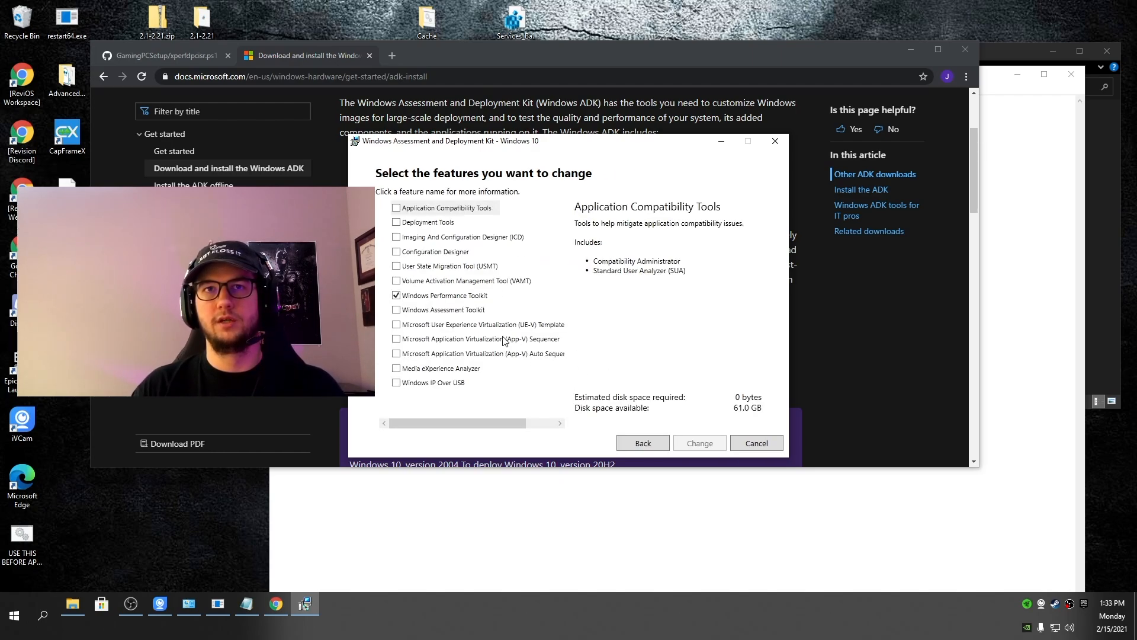
mouse_move(493, 354)
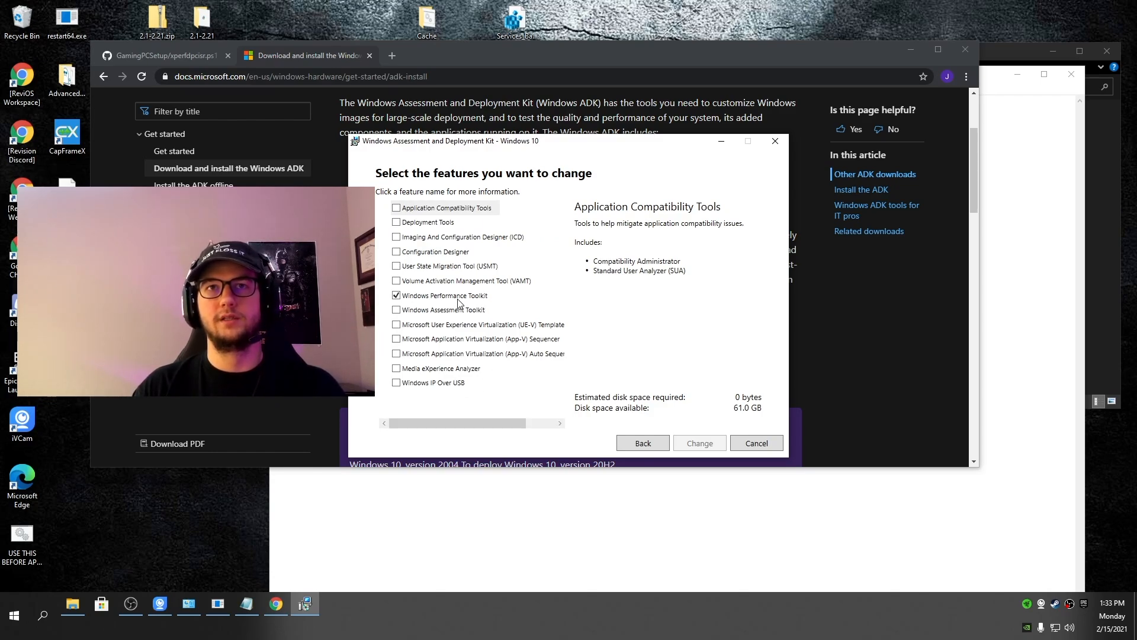
mouse_move(487, 299)
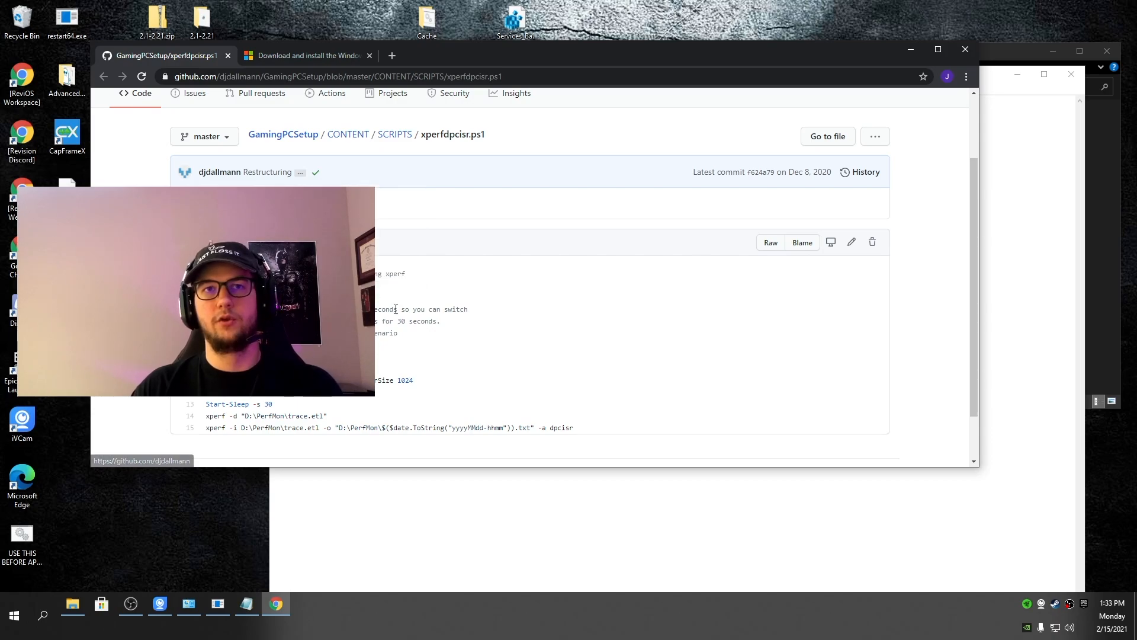
Step: Copy the xperfdpcisr.ps1 xperf commands from GitHub into Notepad
scroll(down, 3)
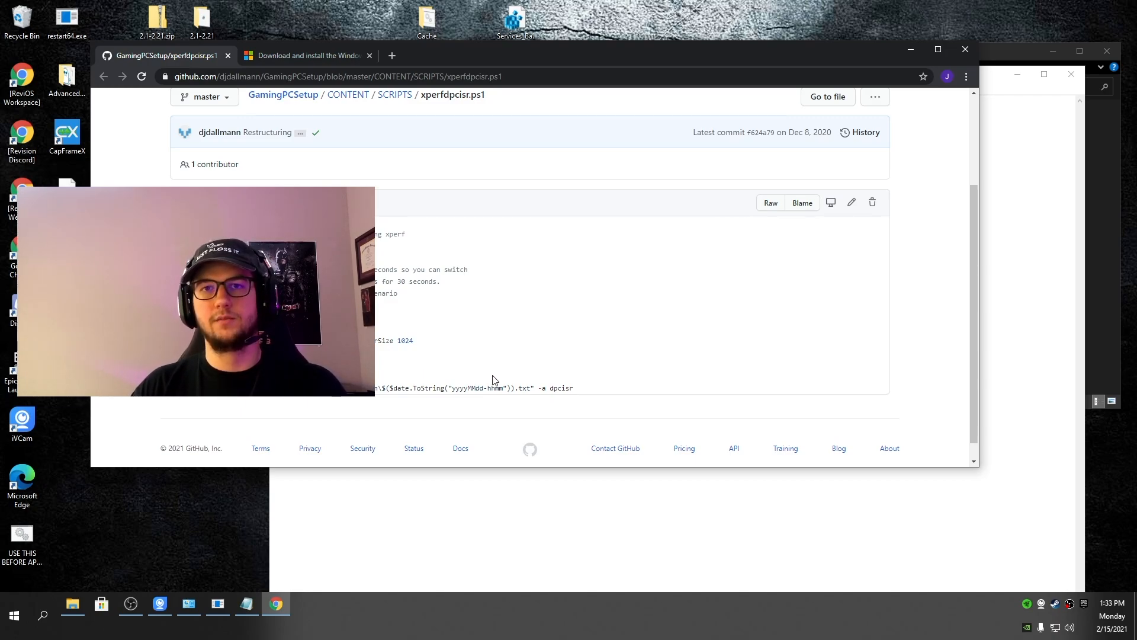
mouse_move(561, 398)
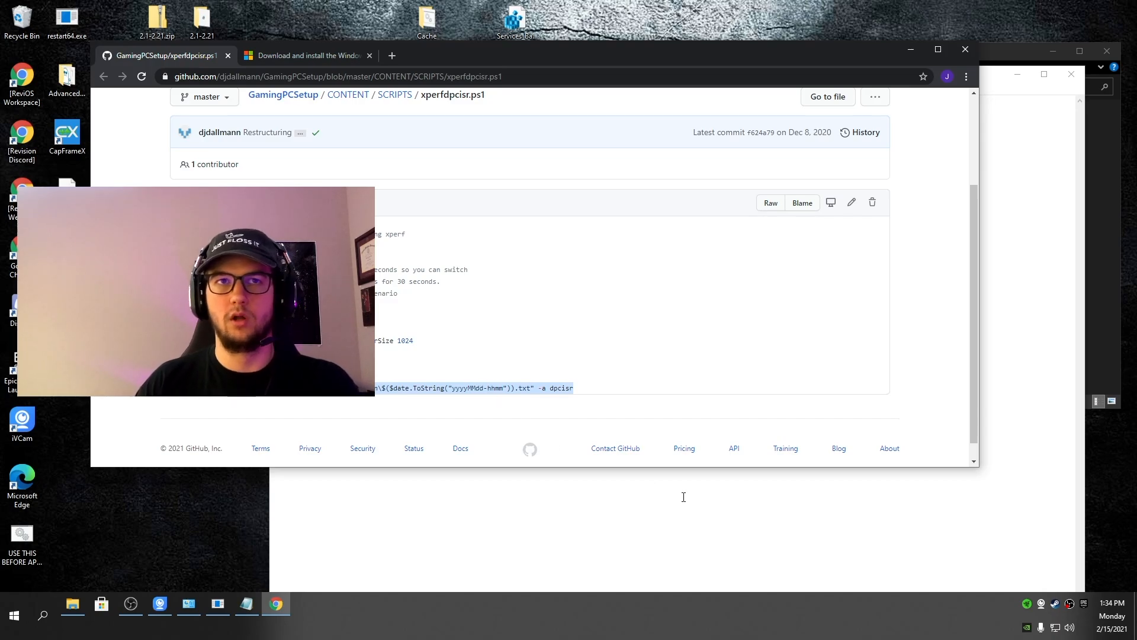
click(247, 603)
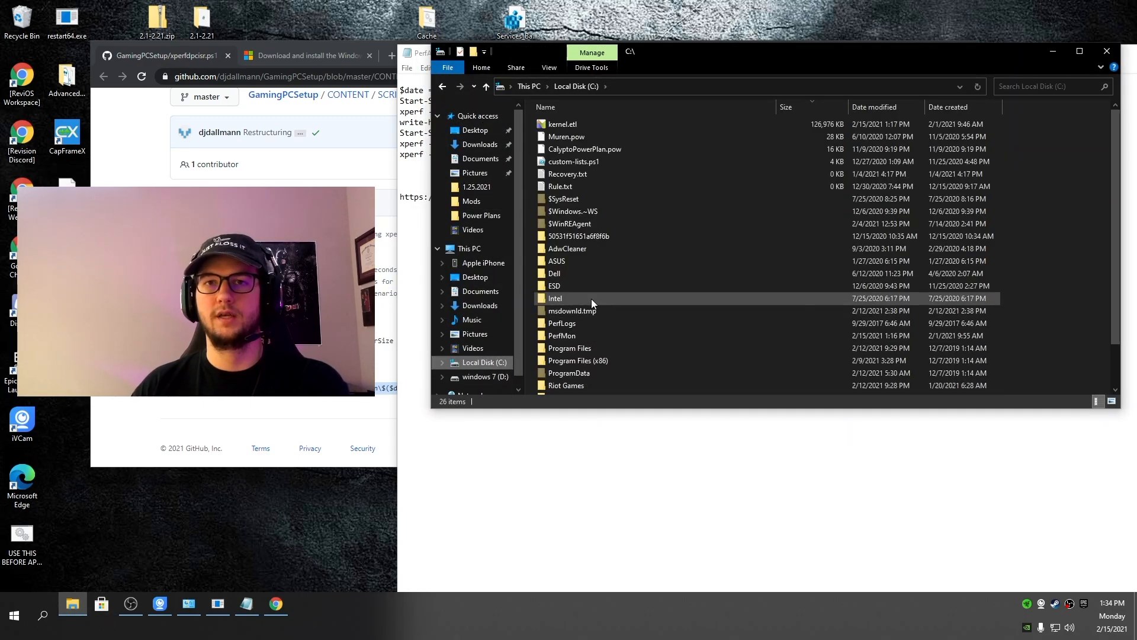
Step: Create a new PerfMon folder on Local Disk (C:) for the script's xperf output paths
right_click(578, 325)
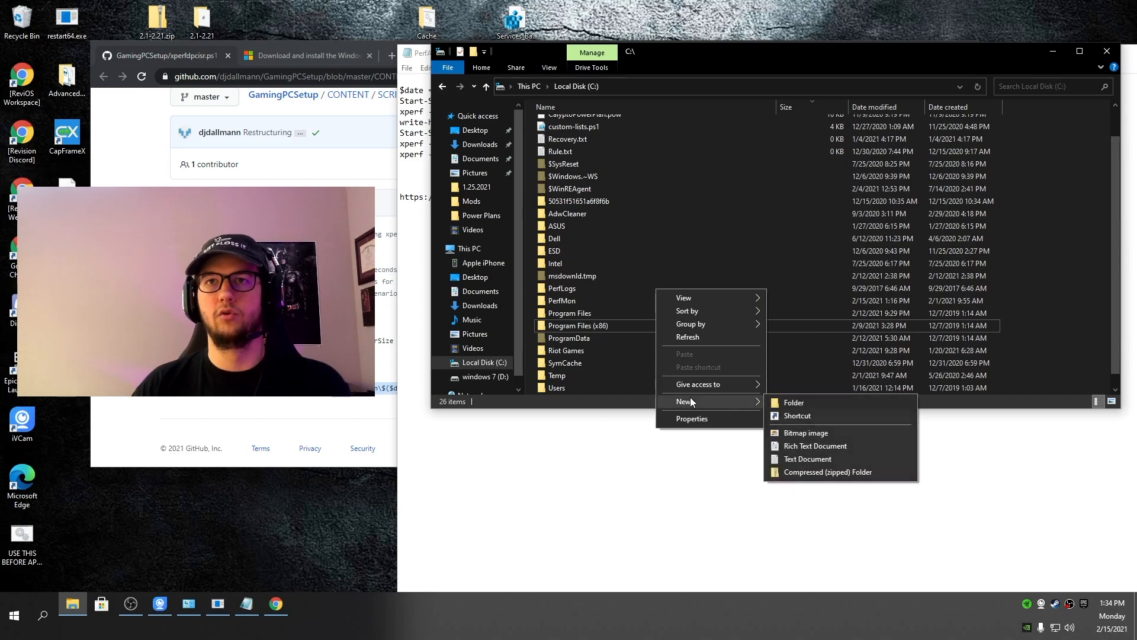
click(793, 403)
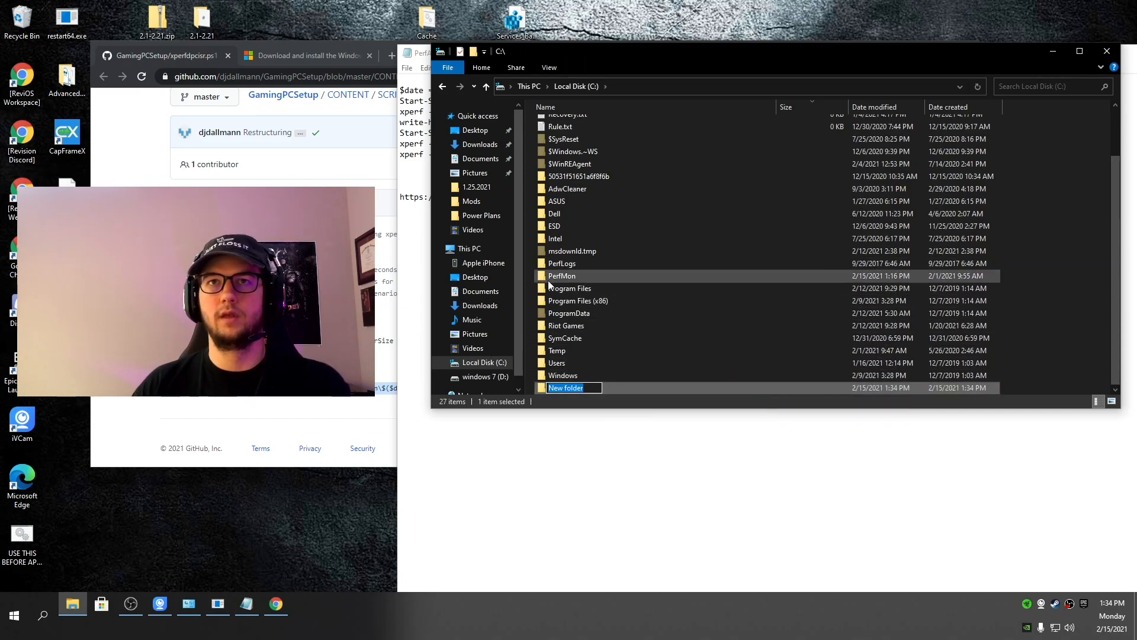
click(246, 603)
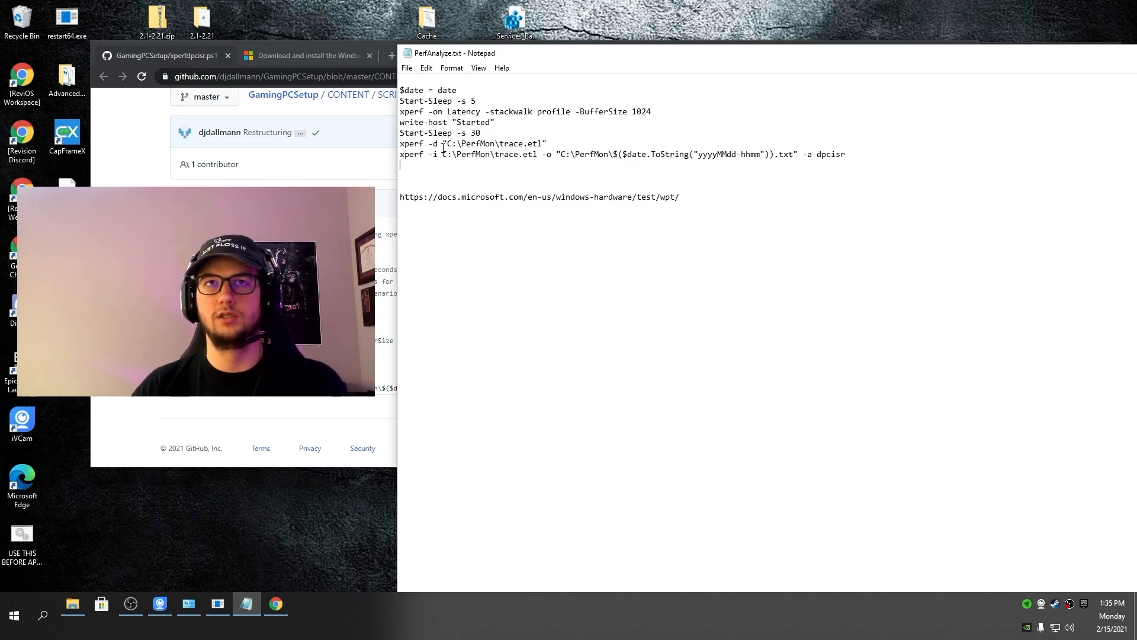
double_click(471, 144)
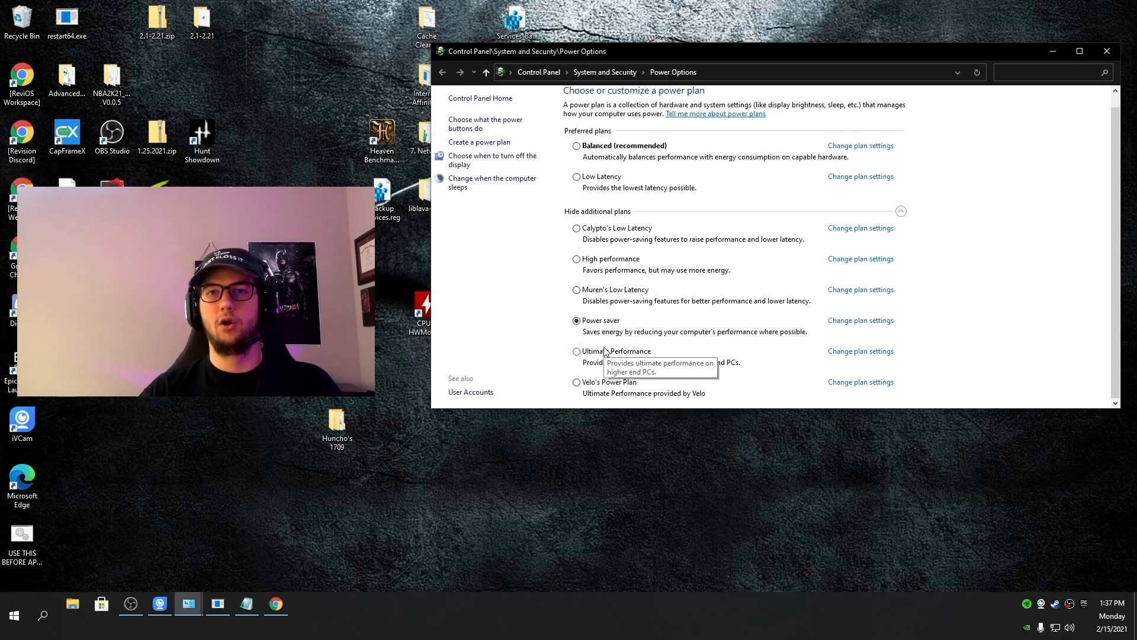
mouse_move(631, 333)
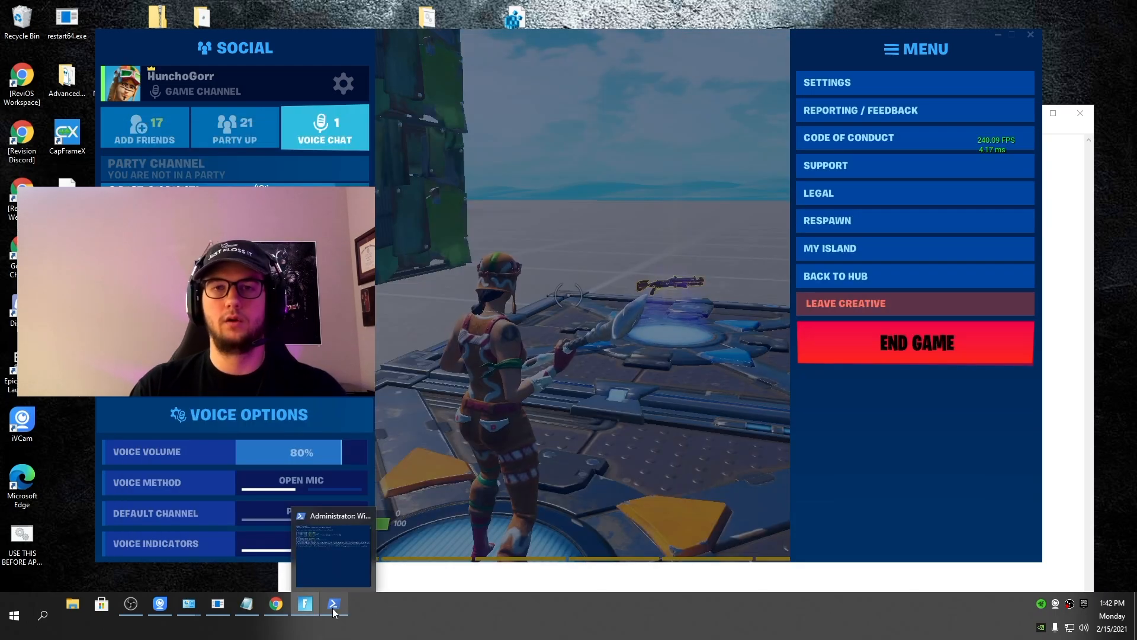
Step: Run the xperf script in the admin PowerShell and browse to C:\PerfMon for the reports
click(334, 603)
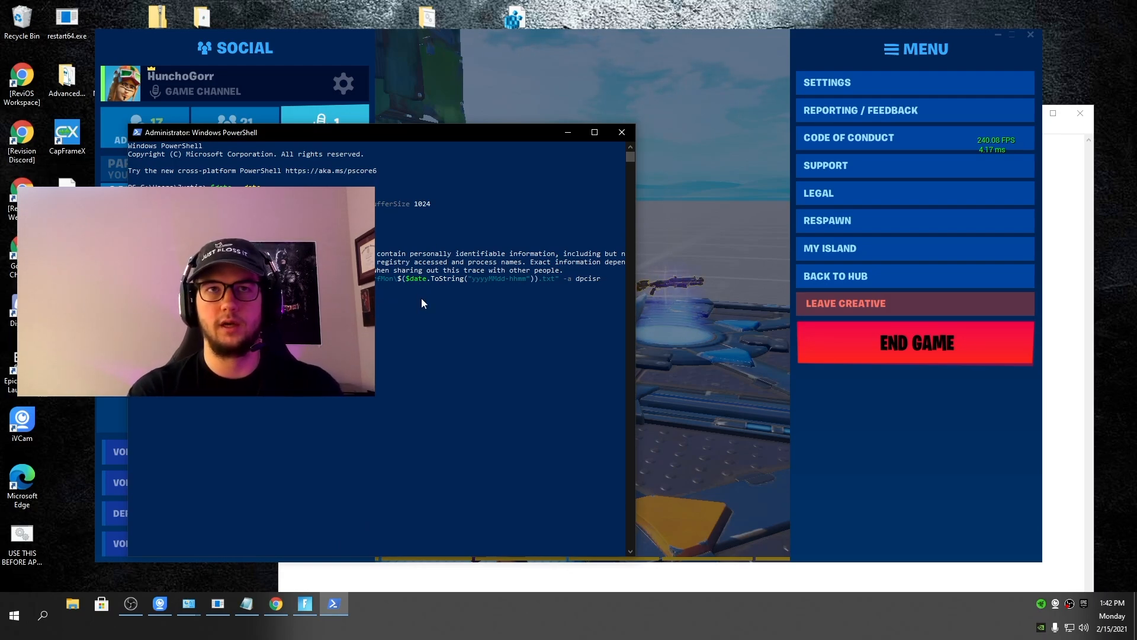
mouse_move(81, 604)
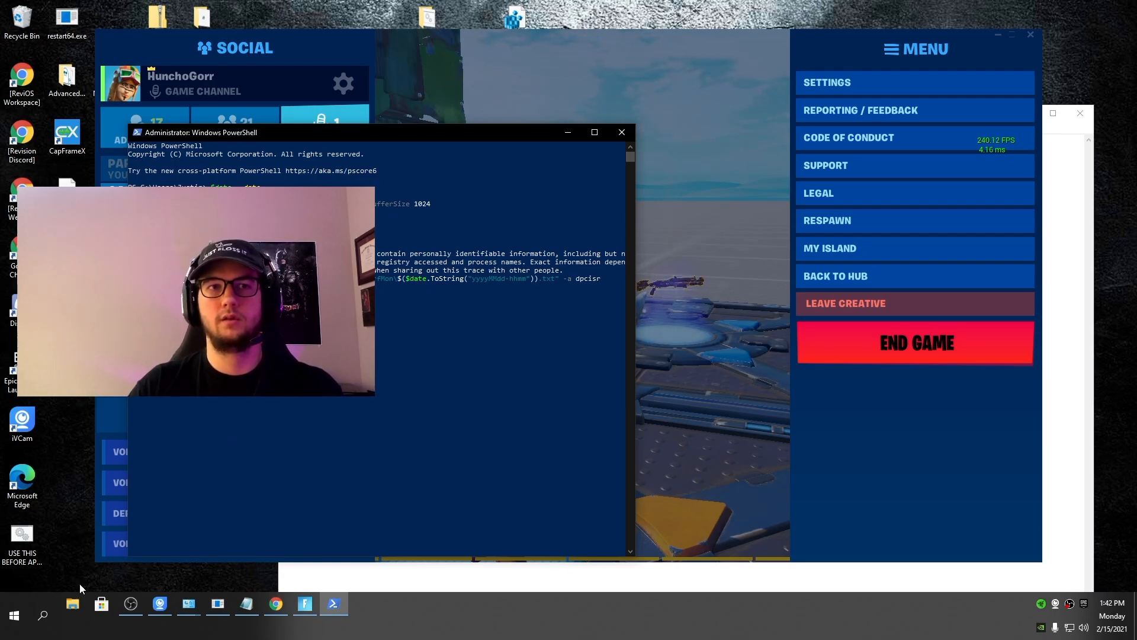
click(73, 614)
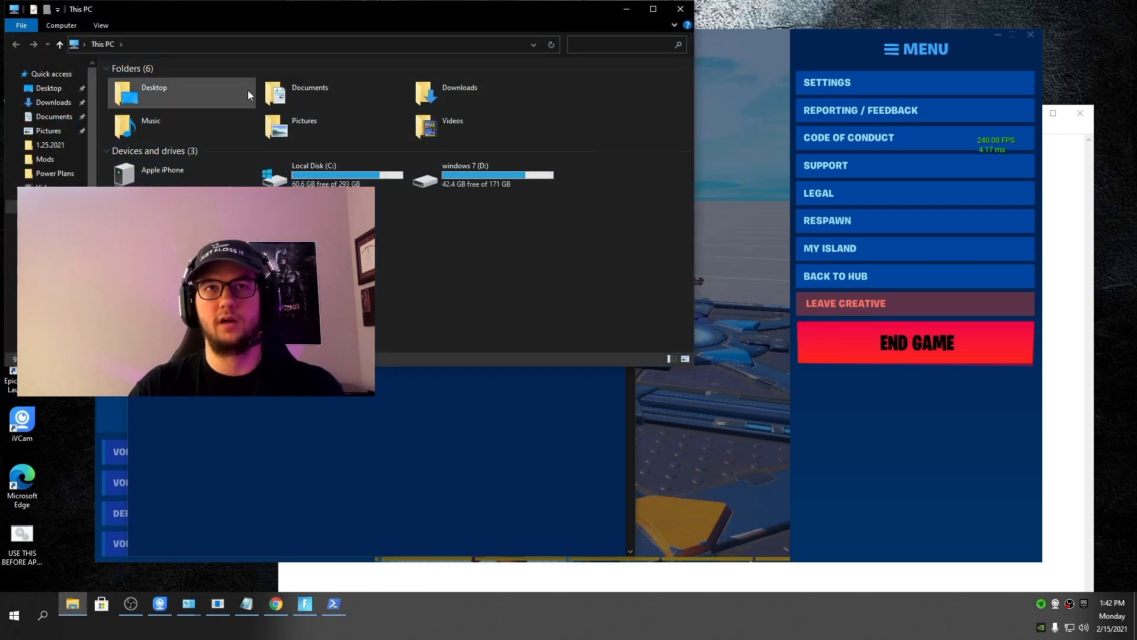
double_click(313, 173)
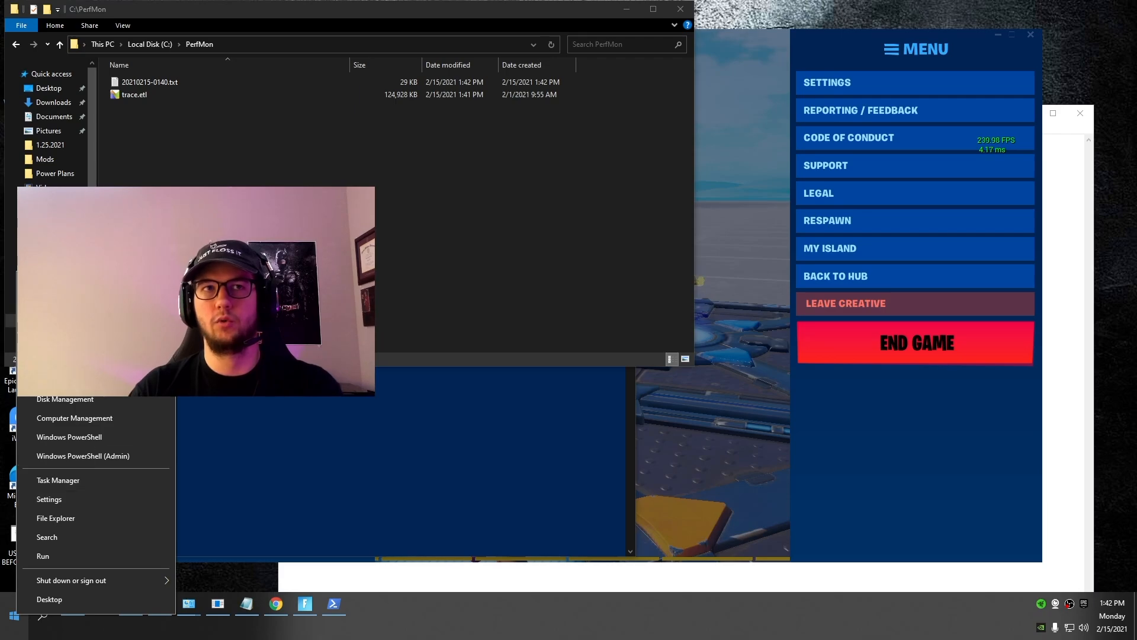
Step: Switch power plan via additional power settings, then open reports 20210215-0142.txt and 20210215-0140.txt side by side
click(50, 499)
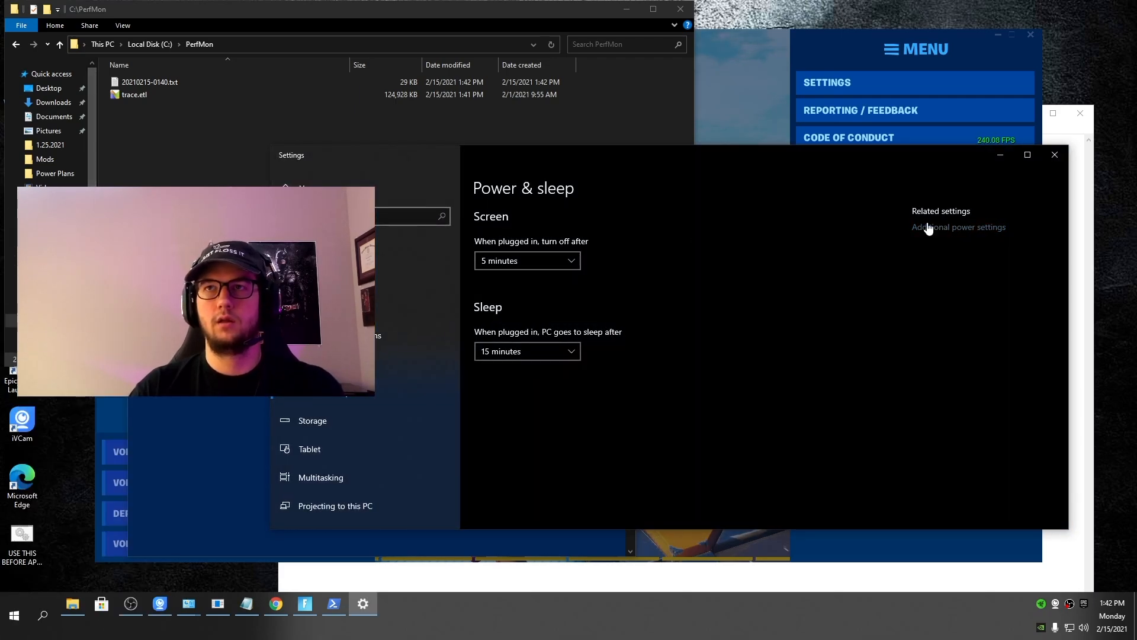
click(960, 227)
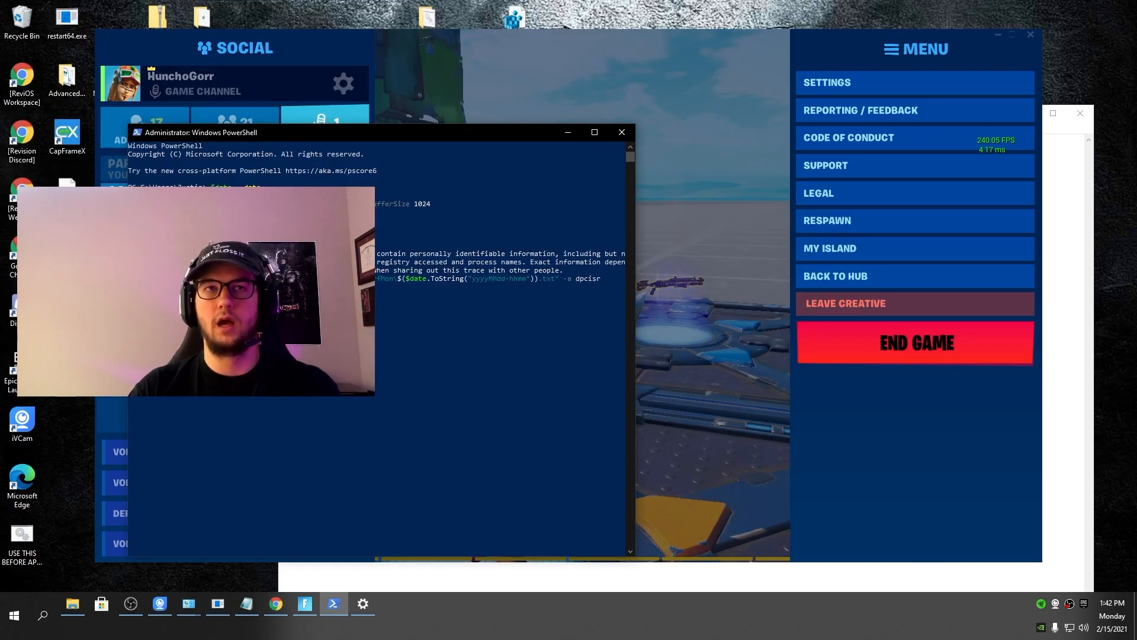
mouse_move(839, 148)
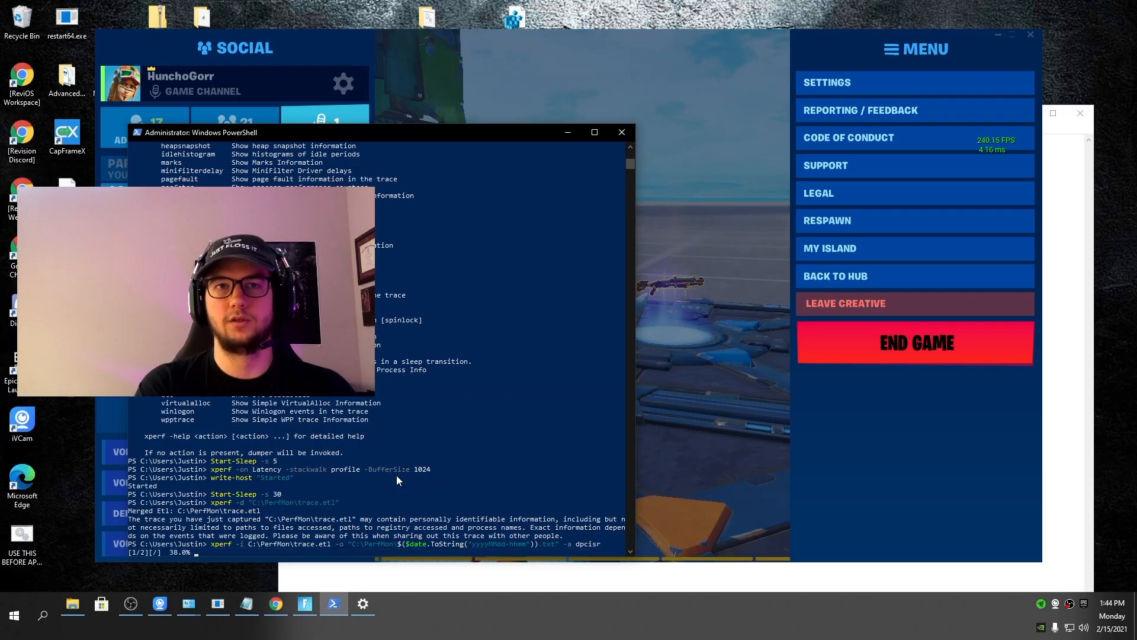
click(73, 614)
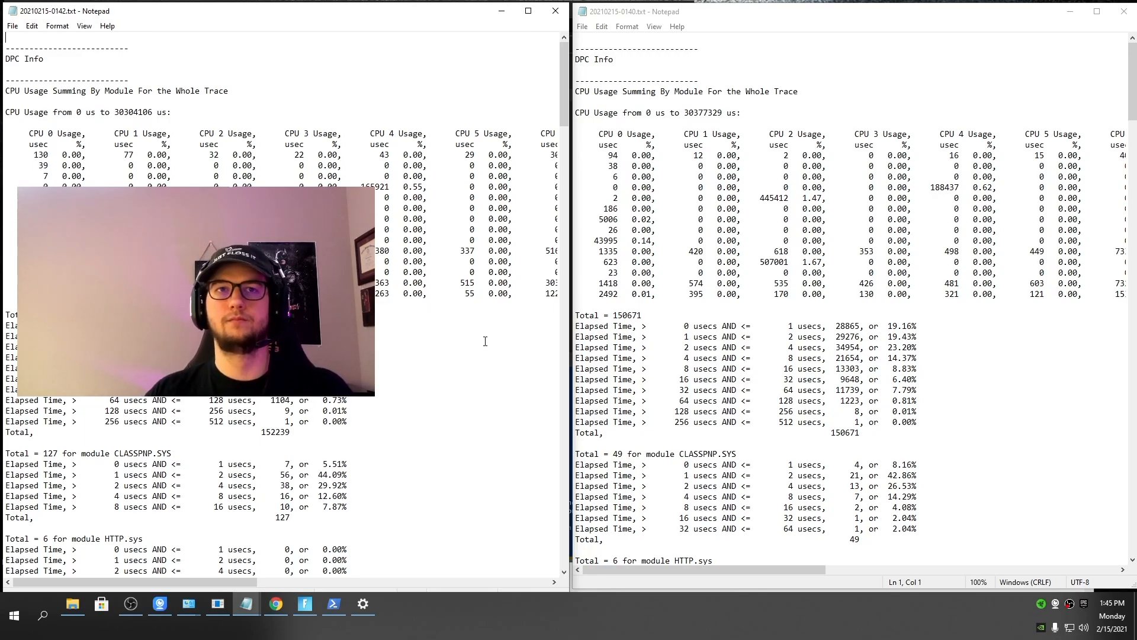
Step: Compare the total DPC counts and the nvlddmkm.sys timing breakdown between the two reports
double_click(274, 432)
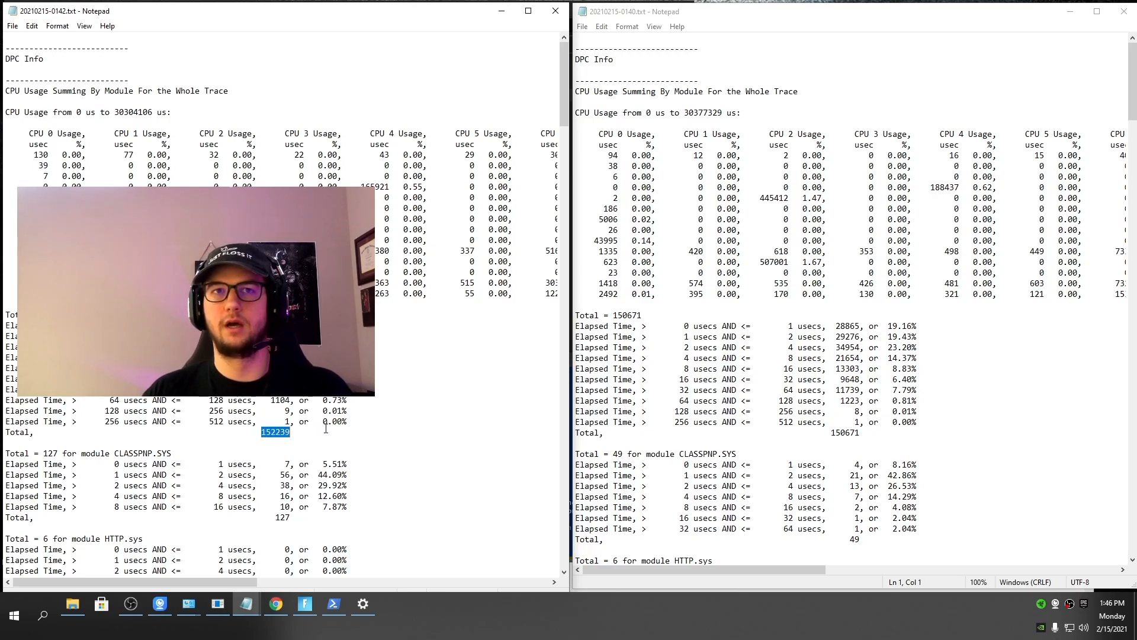
double_click(846, 433)
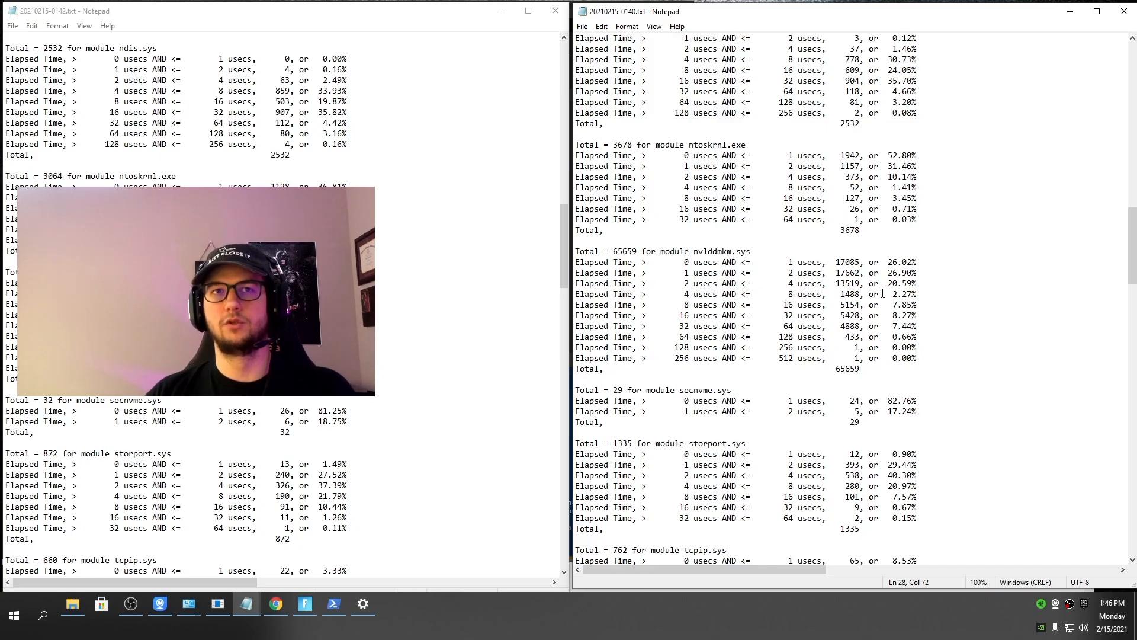
triple_click(749, 262)
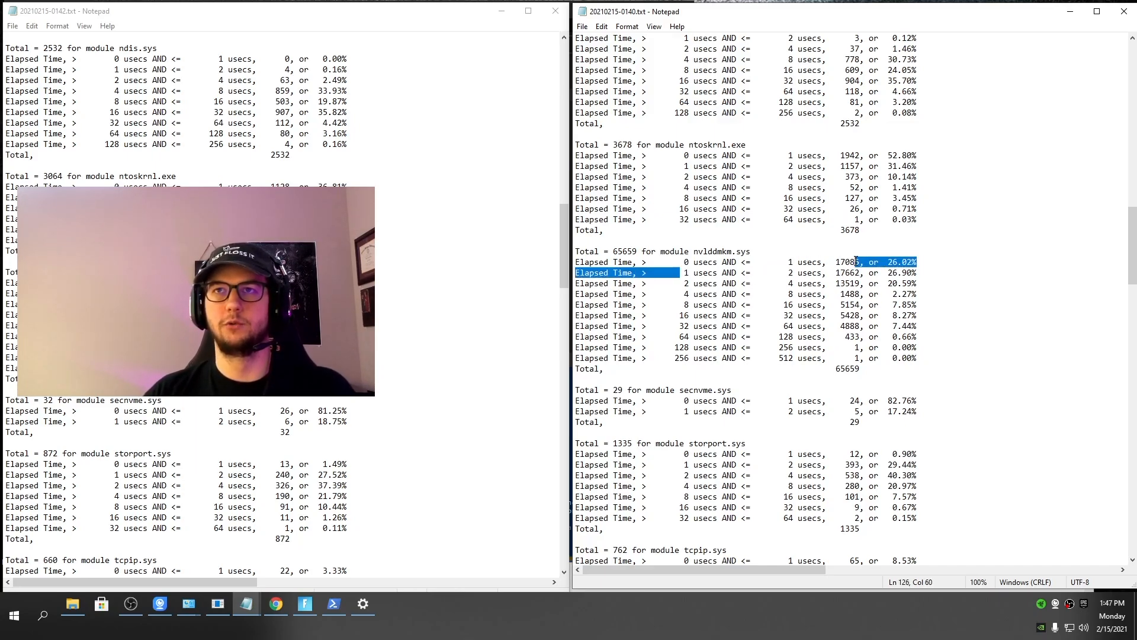
Step: Scroll the second report through its per-module DPC breakdowns and per-second CPU usage table
scroll(down, 3)
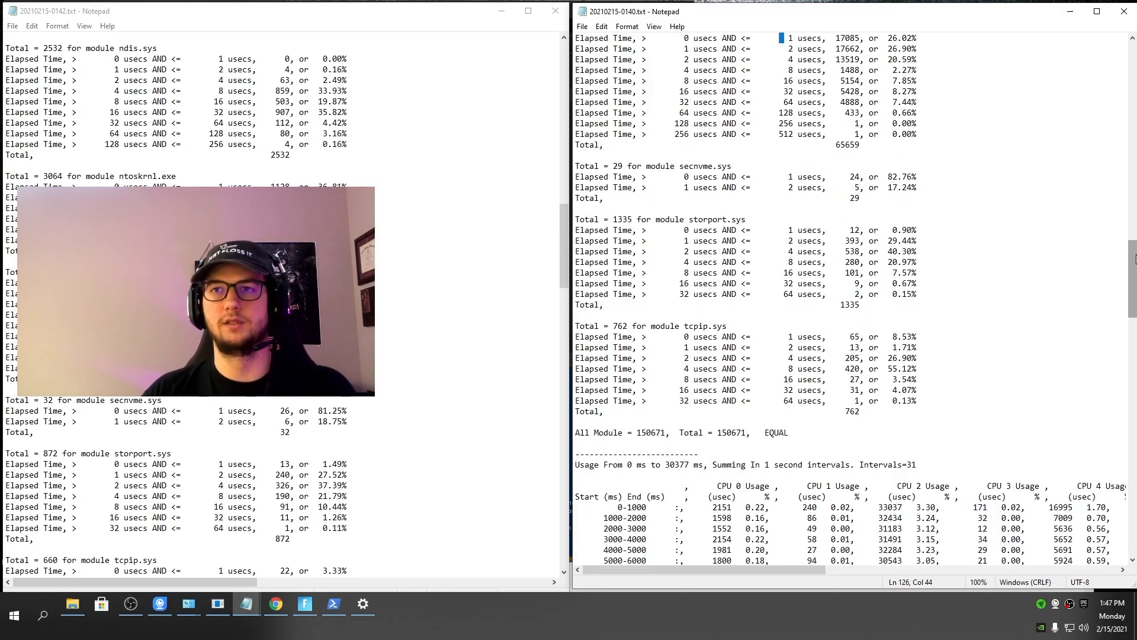
scroll(down, 3)
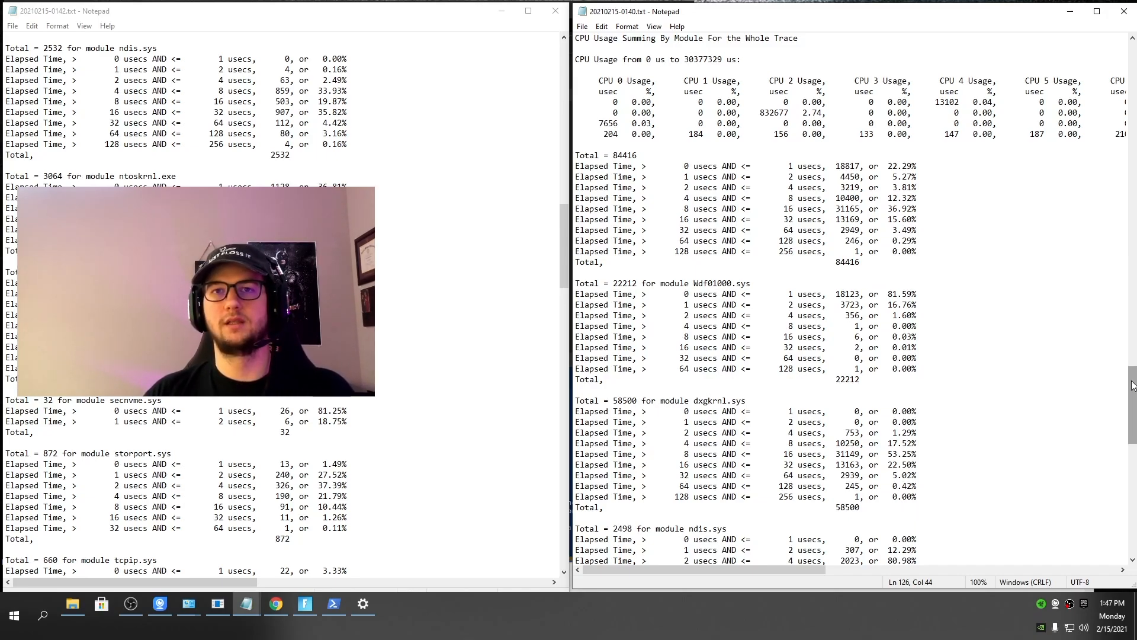
scroll(down, 3)
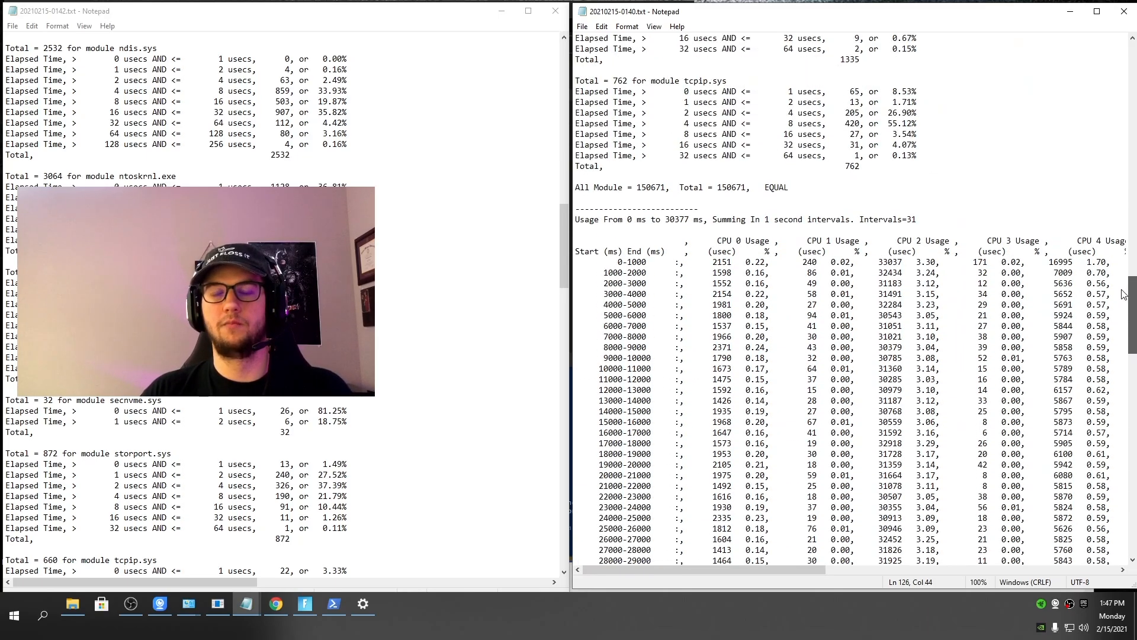
scroll(down, 3)
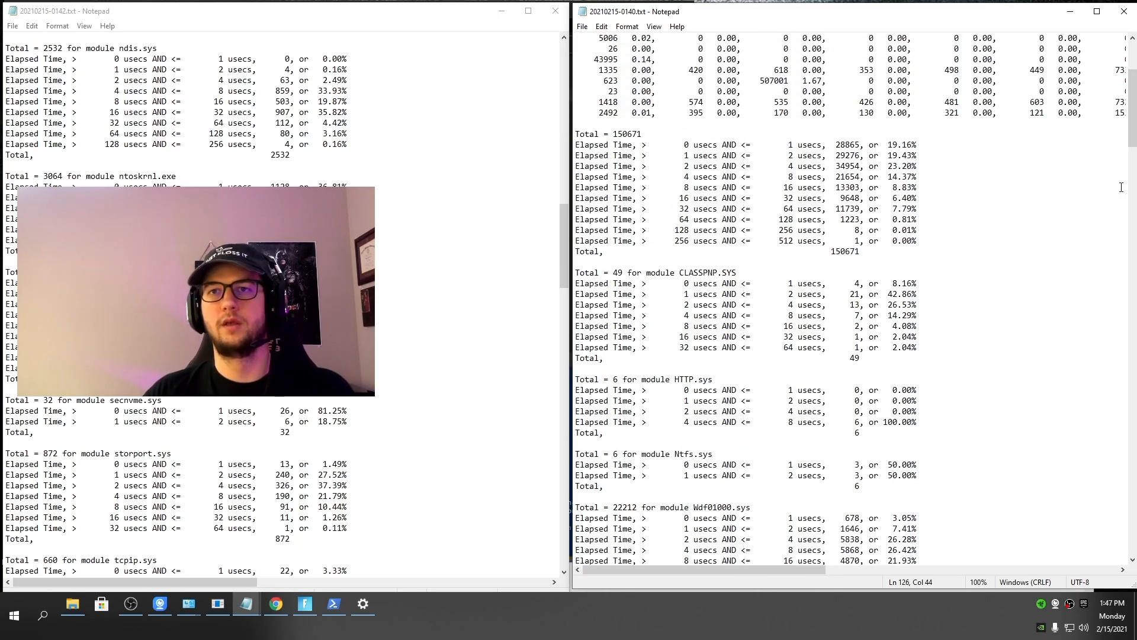
mouse_move(1042, 221)
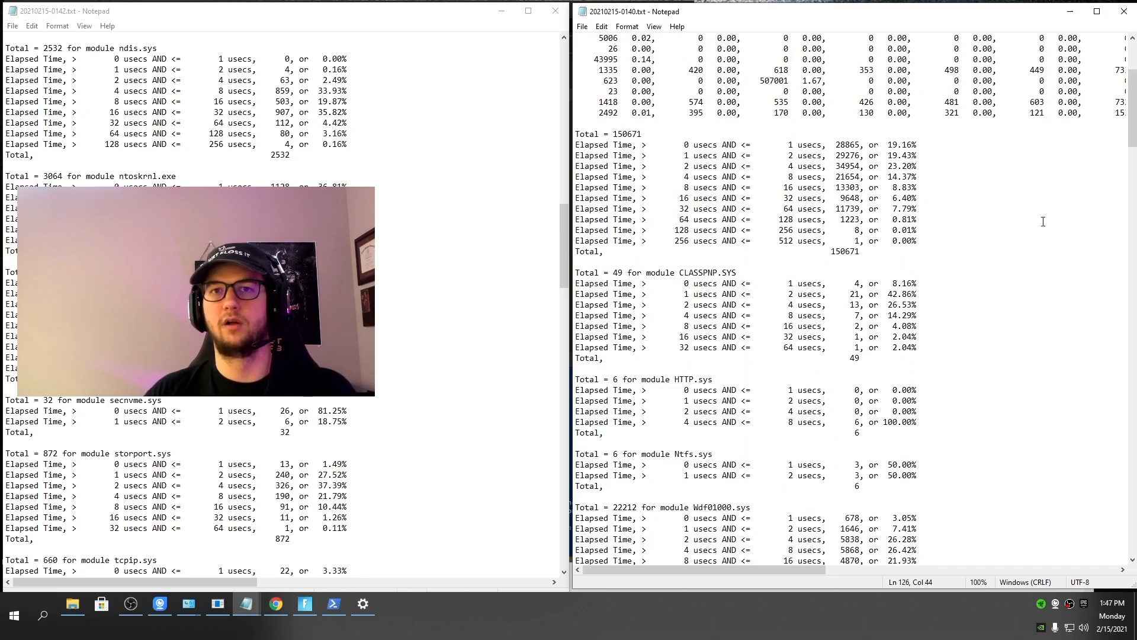
mouse_move(1066, 281)
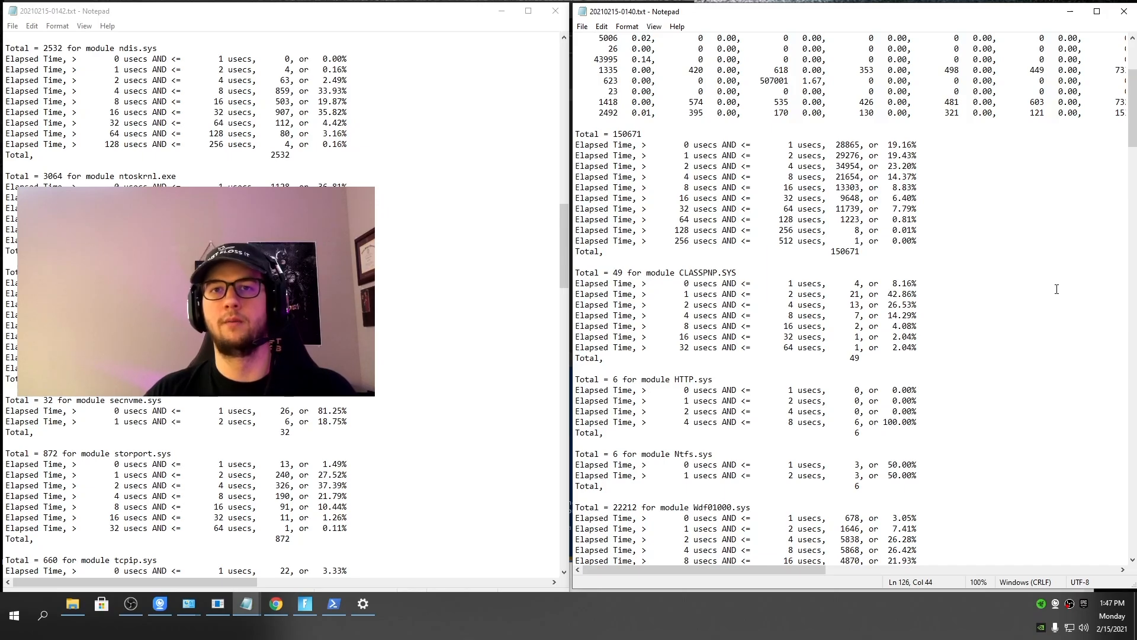
mouse_move(997, 321)
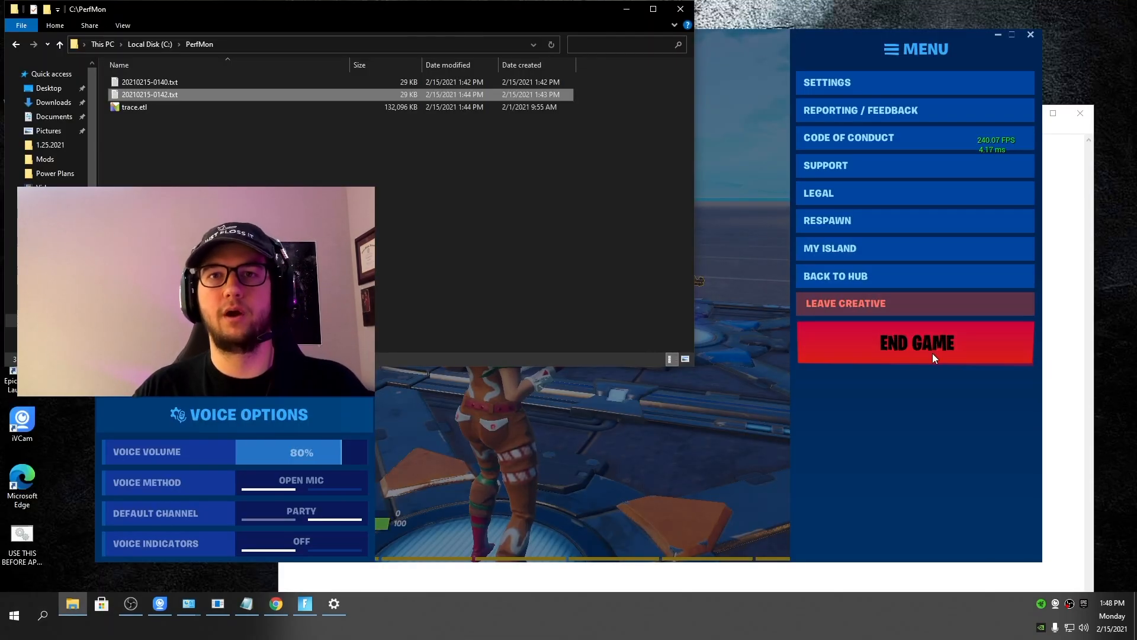
mouse_move(180, 585)
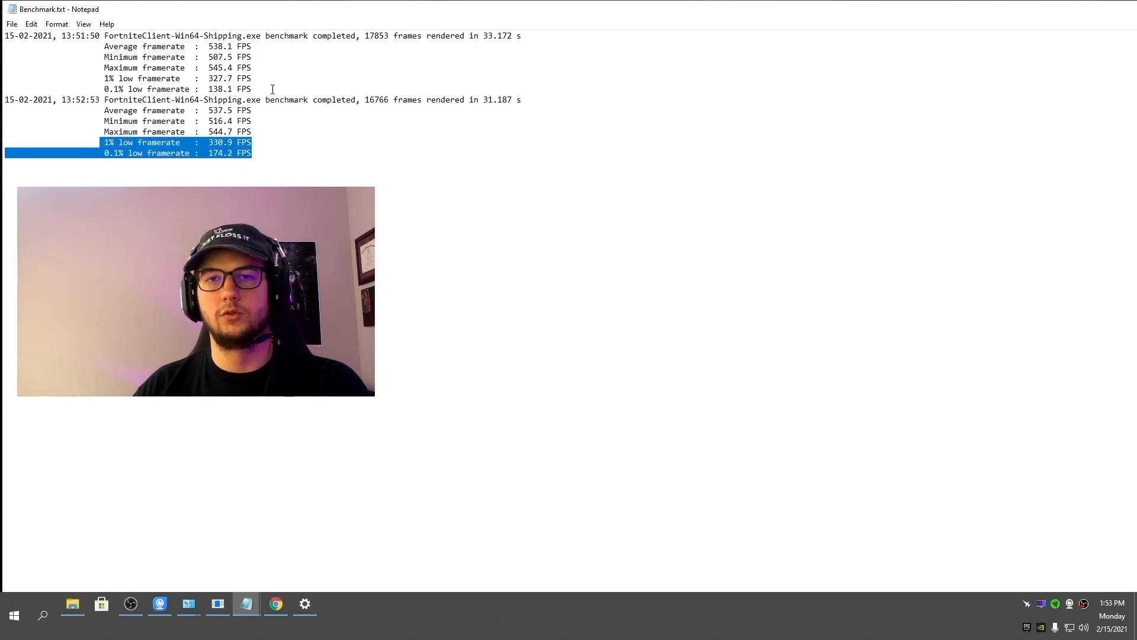
Step: Highlight the first run's average, min, max and low framerate lines in Benchmark.txt
drag(109, 47, 251, 89)
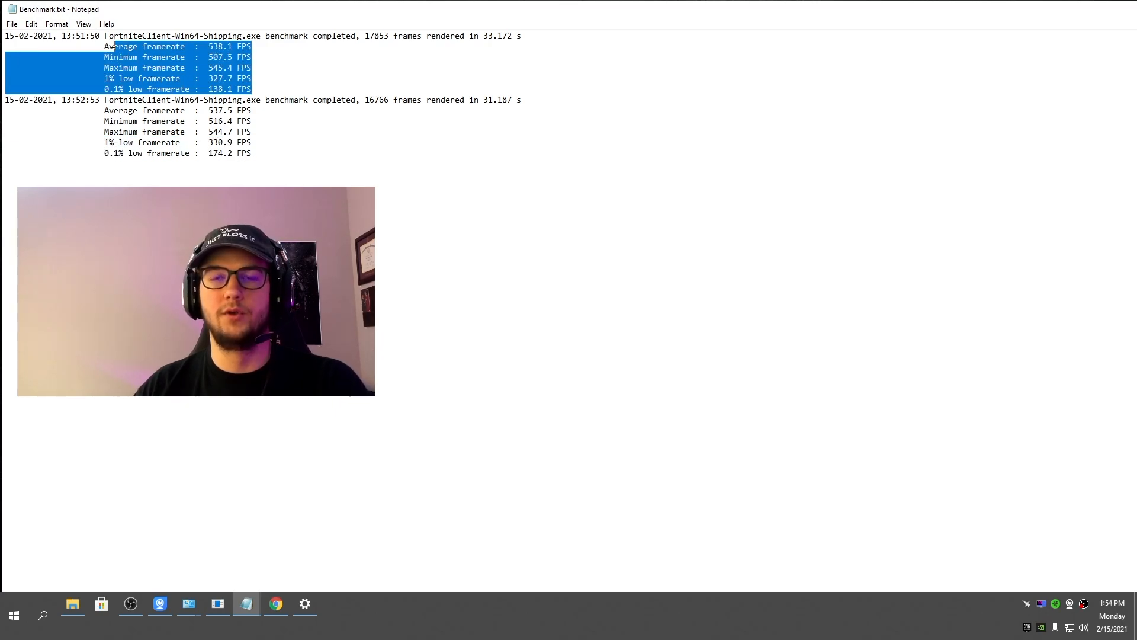